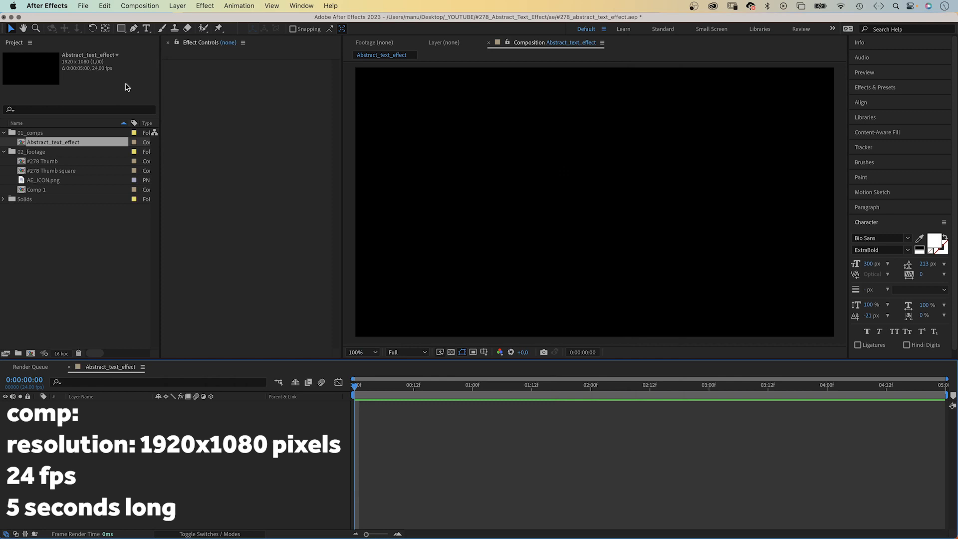
mouse_move(109, 59)
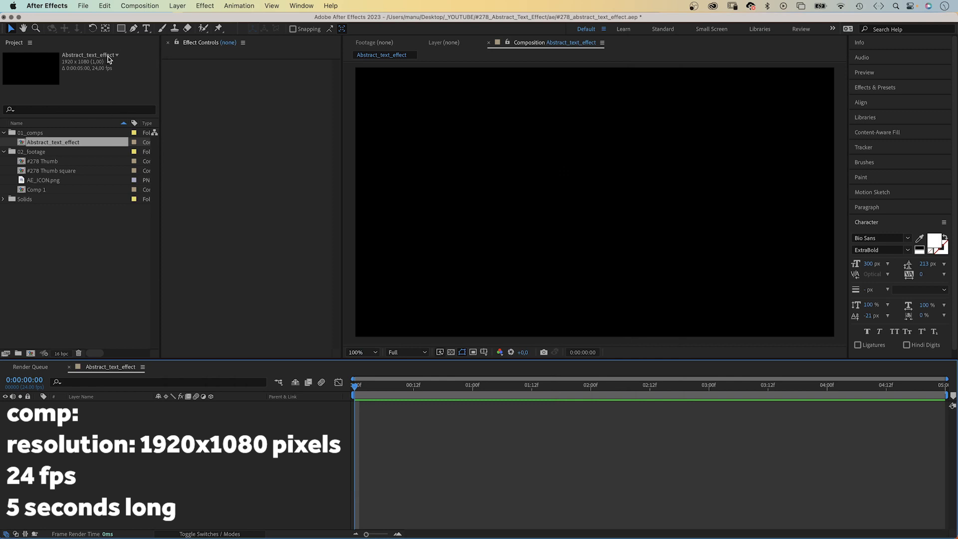
Activate the Horizontal Type Tool ready to place text in Abstract_text_effect.
click(148, 29)
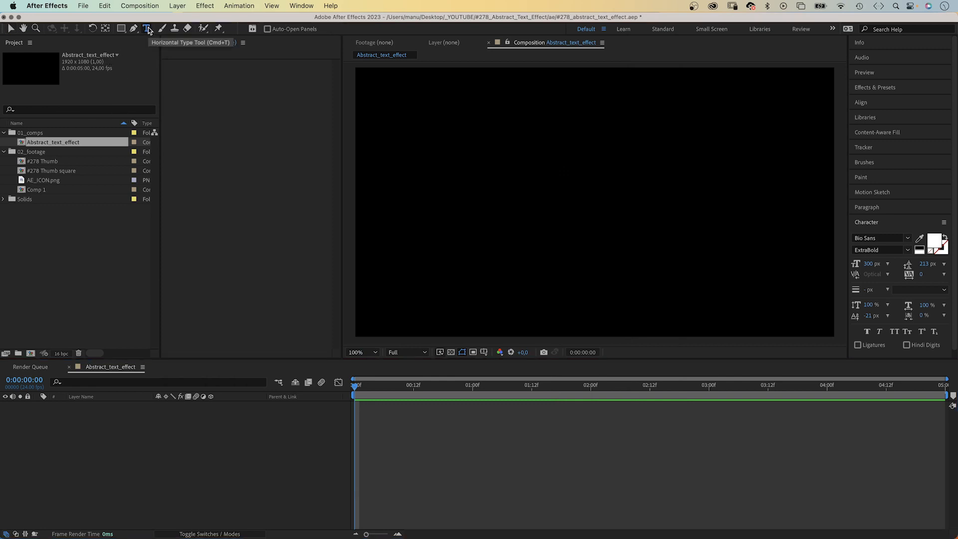
Create a white 'TEXT EFFECT' text layer and align it to the composition's vertical centre.
click(405, 184)
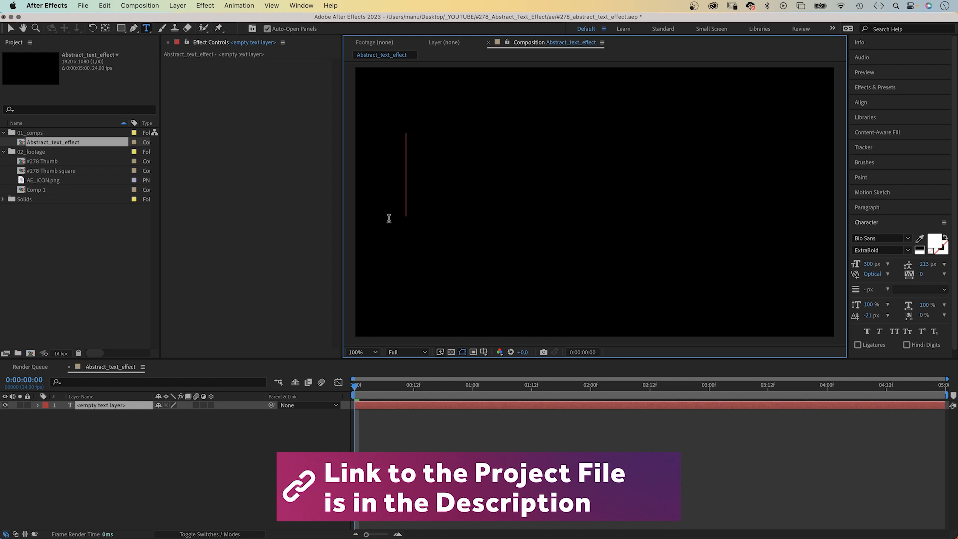
text(TEXT EFFECT)
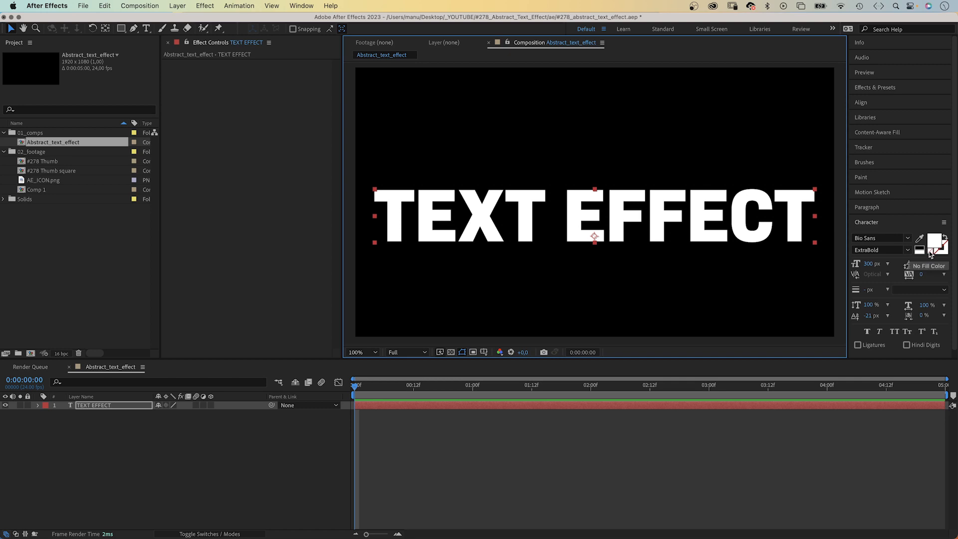
click(866, 206)
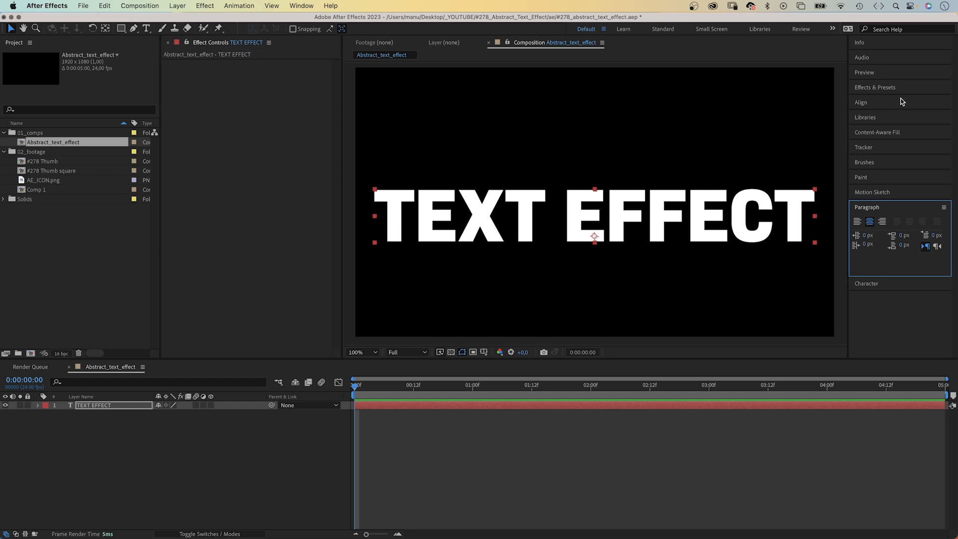
click(861, 102)
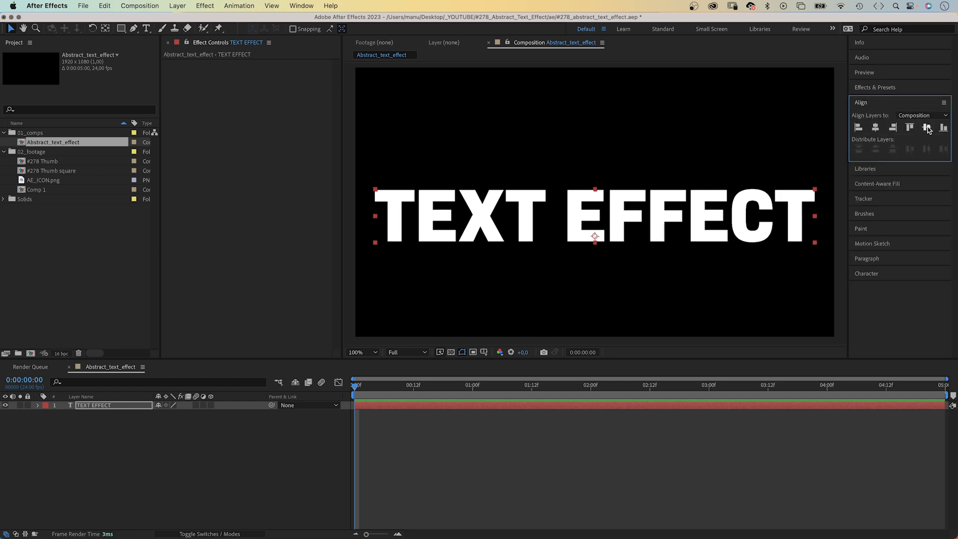
click(926, 127)
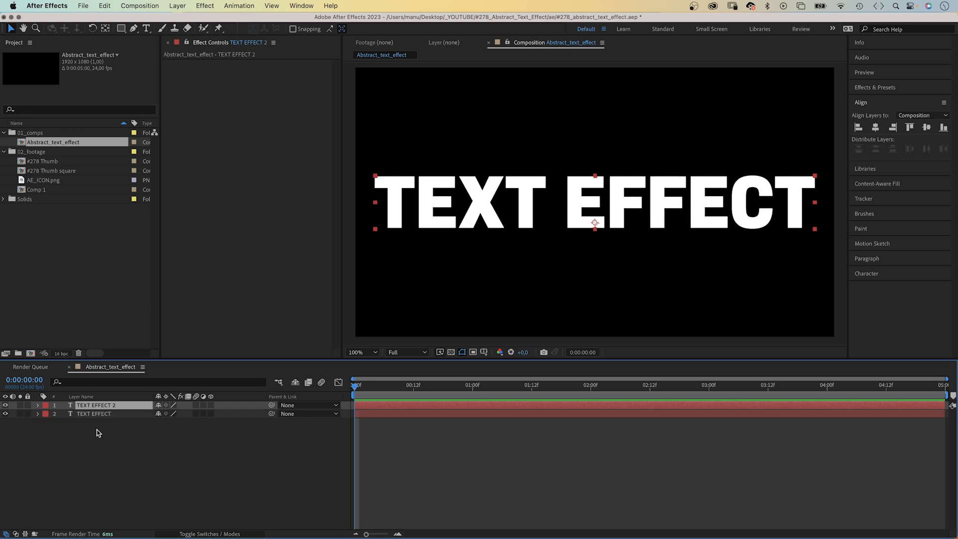
Make the duplicated title 50 px, red, and positioned near the top of the composition.
click(866, 273)
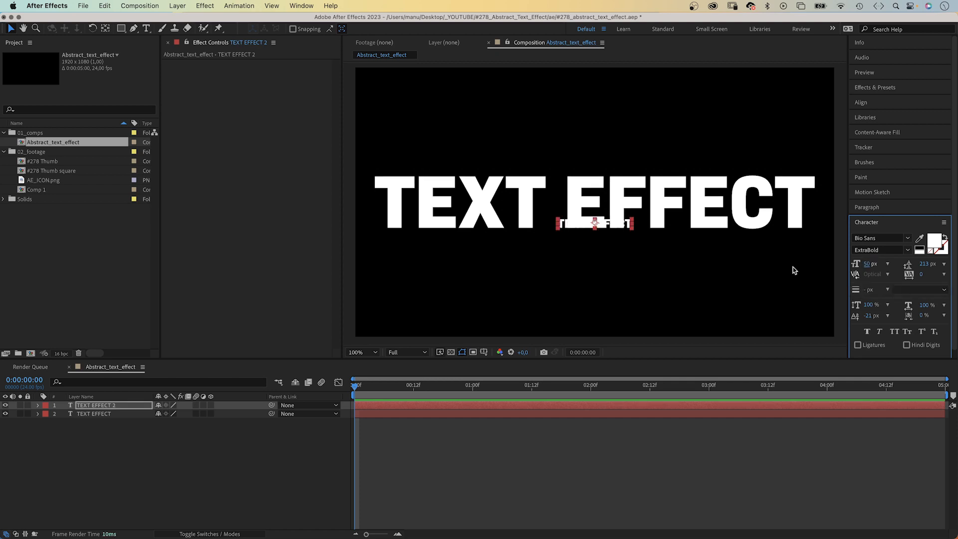
click(927, 243)
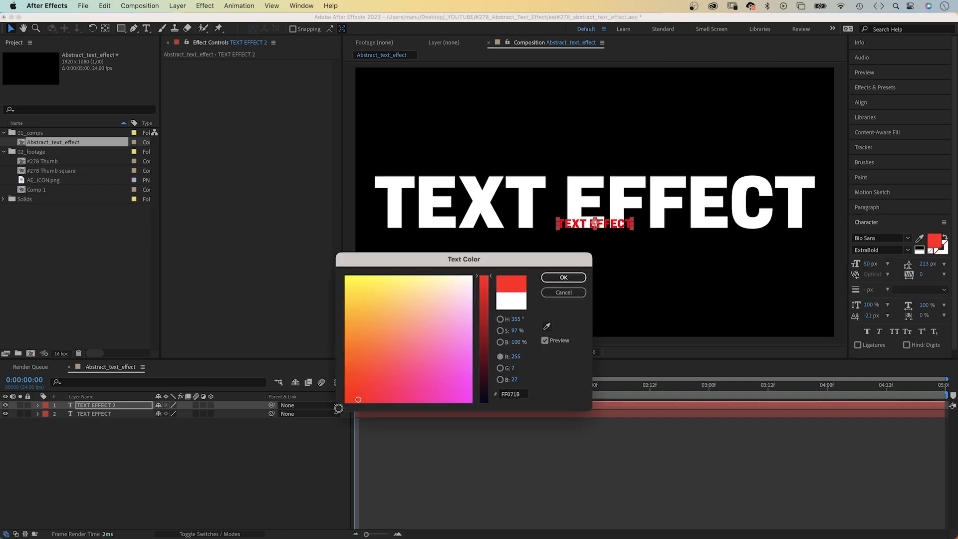
click(562, 277)
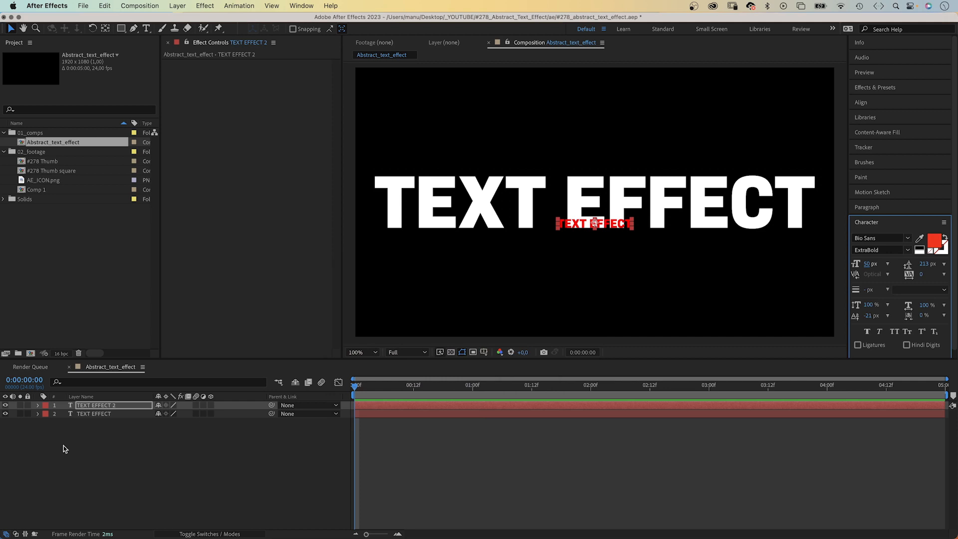
click(38, 405)
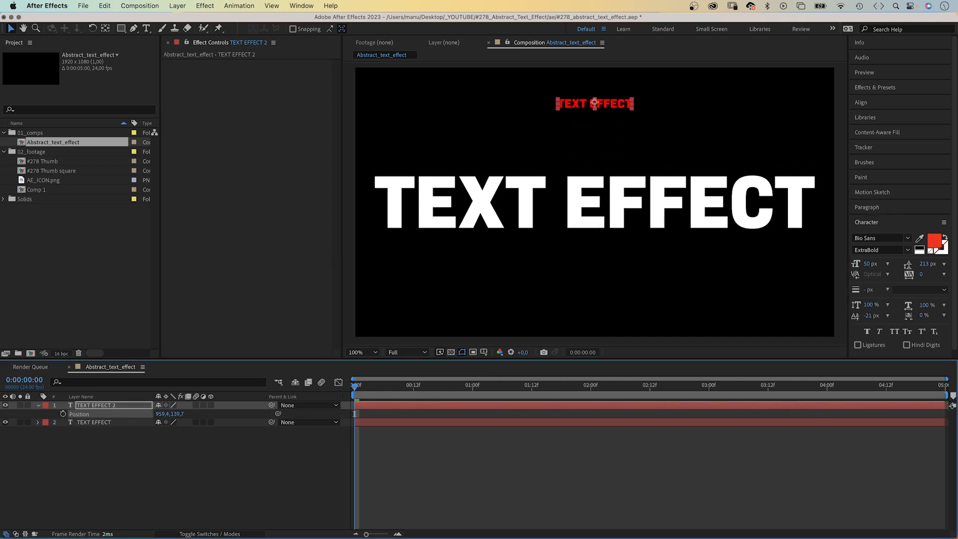
Expand both title layers to reveal their text properties in the timeline.
click(6, 408)
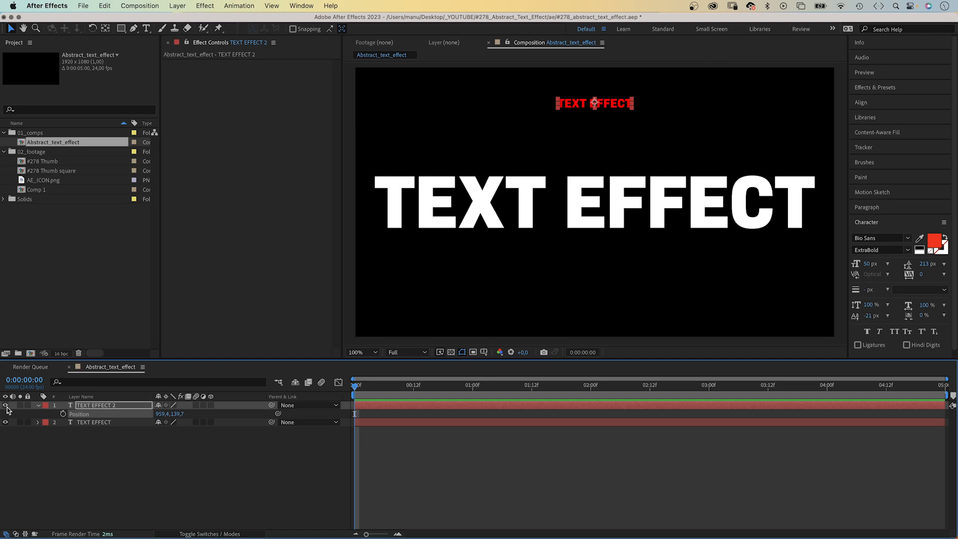
click(39, 422)
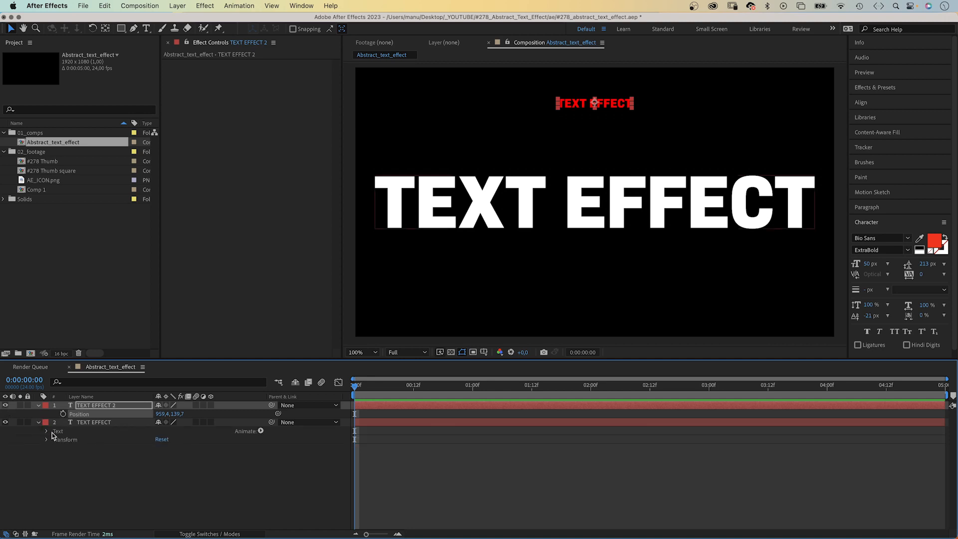
click(47, 422)
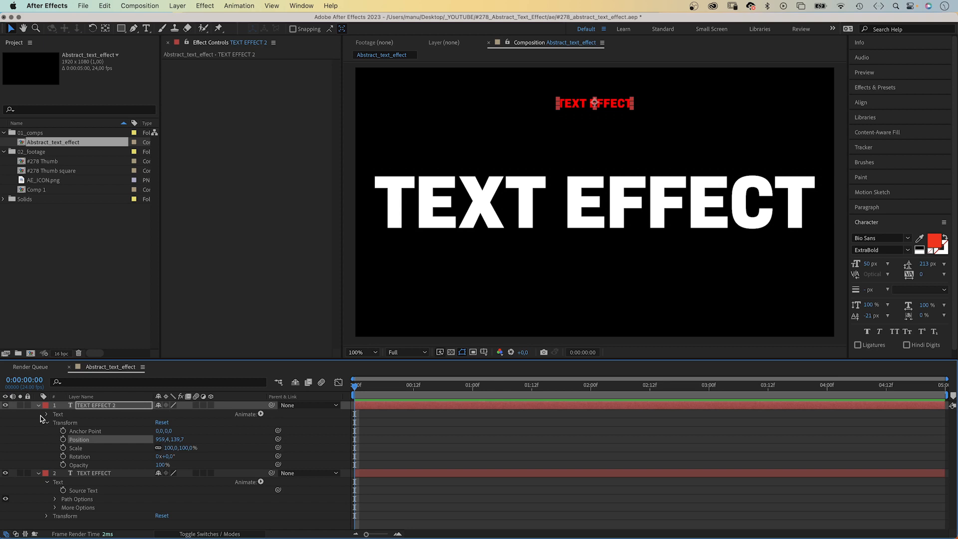
click(47, 422)
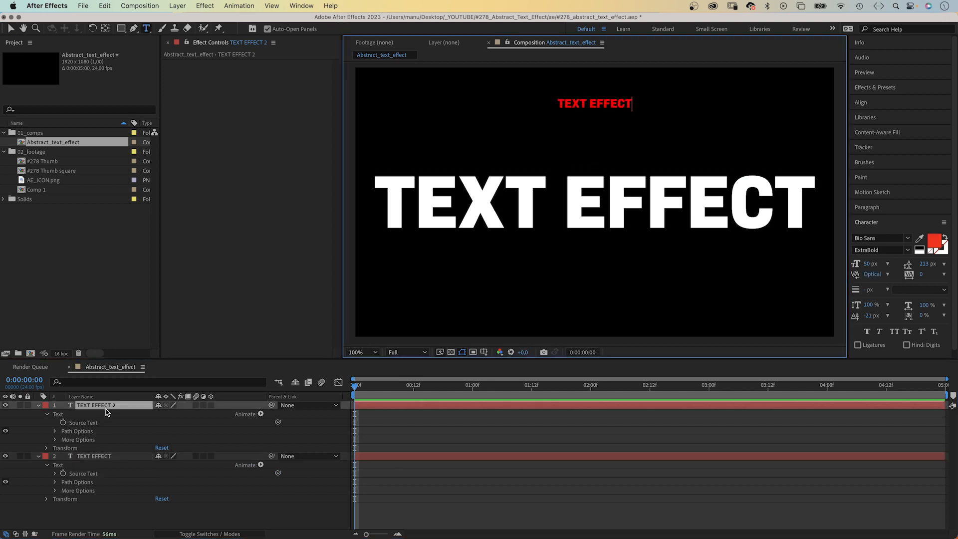
Rename the small red copy's layer to 'INSERT TEXT HERE'.
key(Backspace)
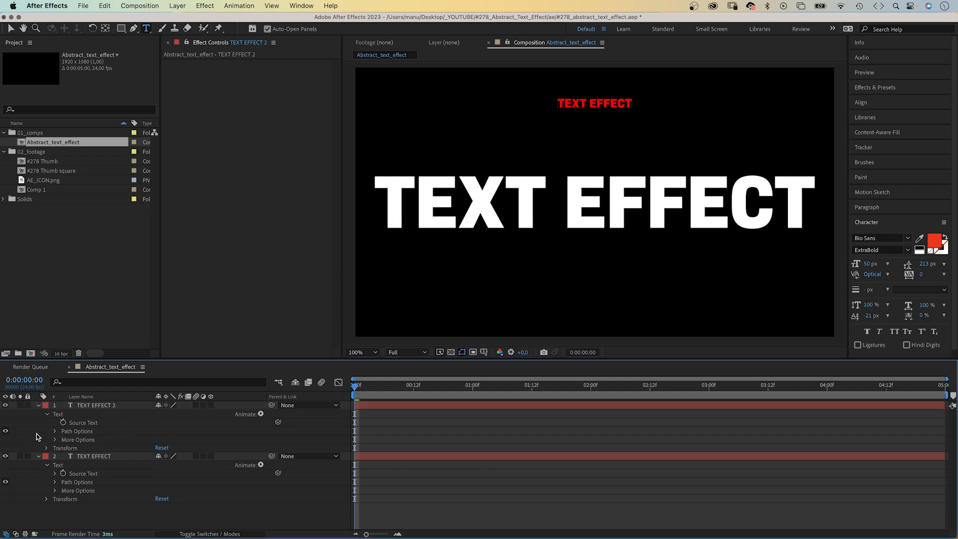
click(96, 405)
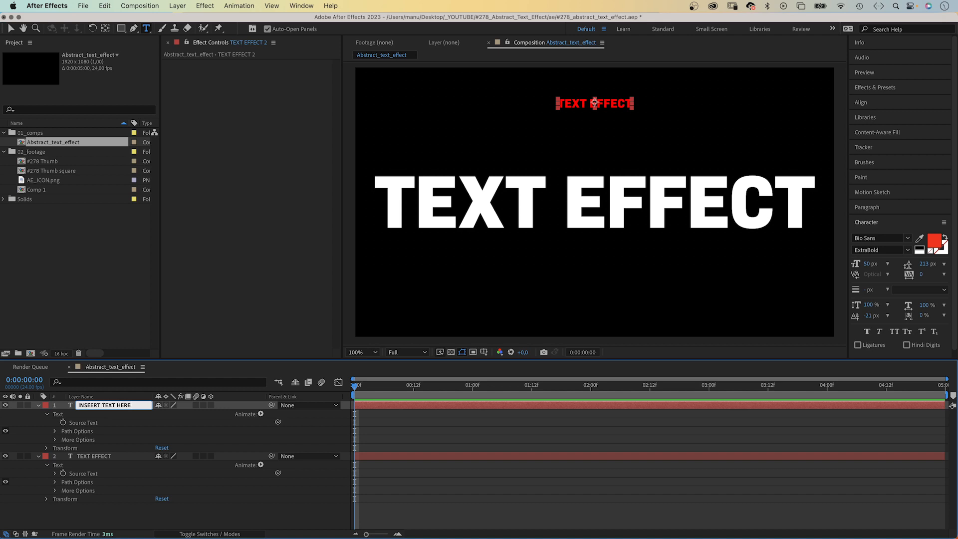
click(101, 405)
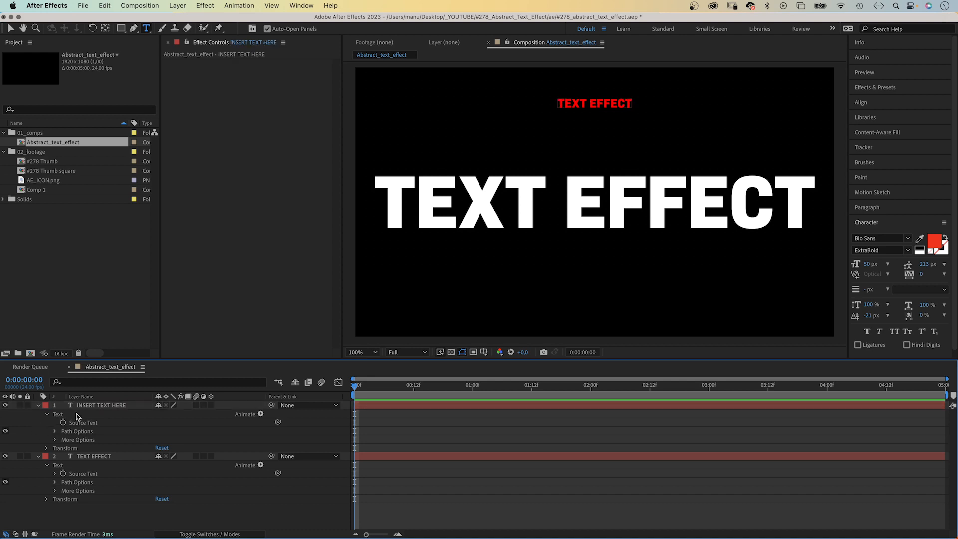
Turn INSERT TEXT HERE into a non-rendering guide layer.
right_click(101, 406)
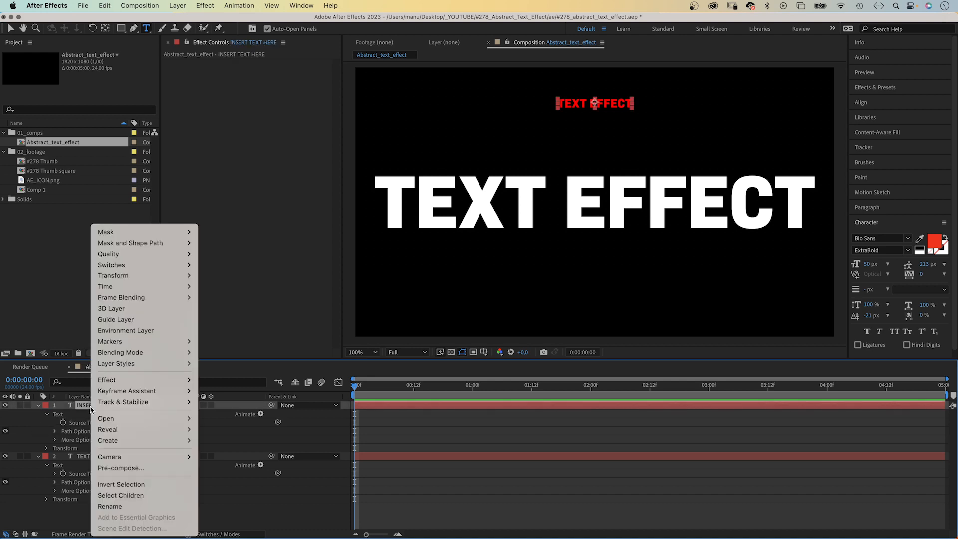
mouse_move(116, 320)
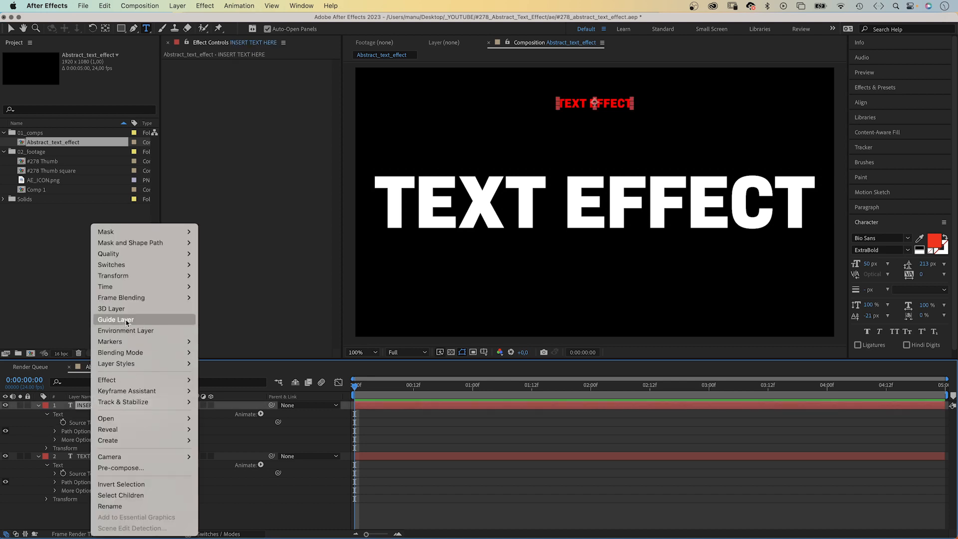
click(124, 323)
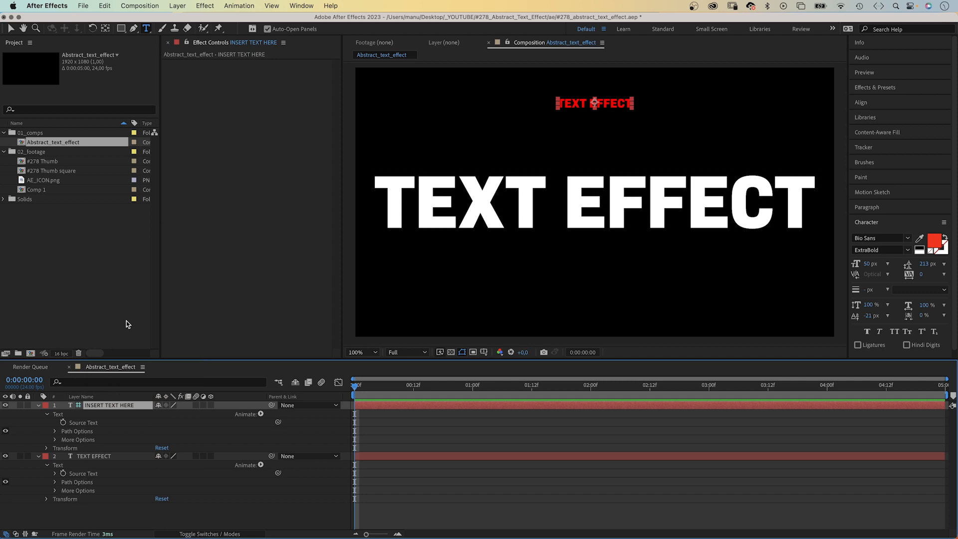
Apply Turbulent Noise to the TEXT EFFECT layer with Block noise type and contrast 200.
click(38, 405)
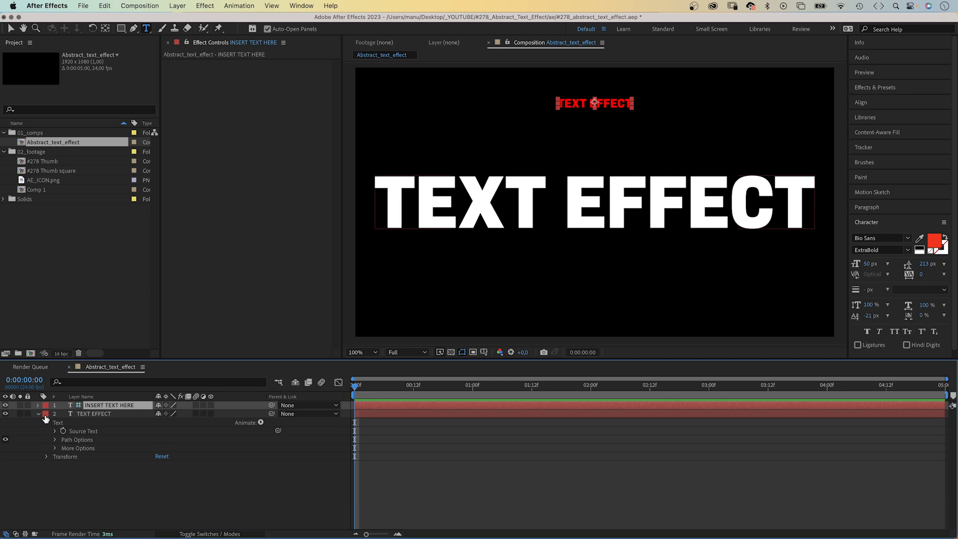
click(94, 413)
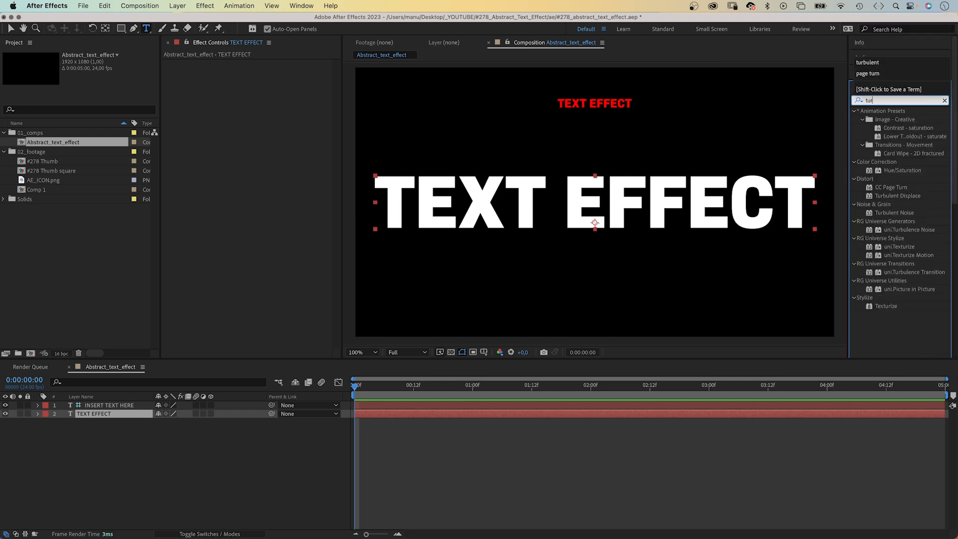
text(turbulent n)
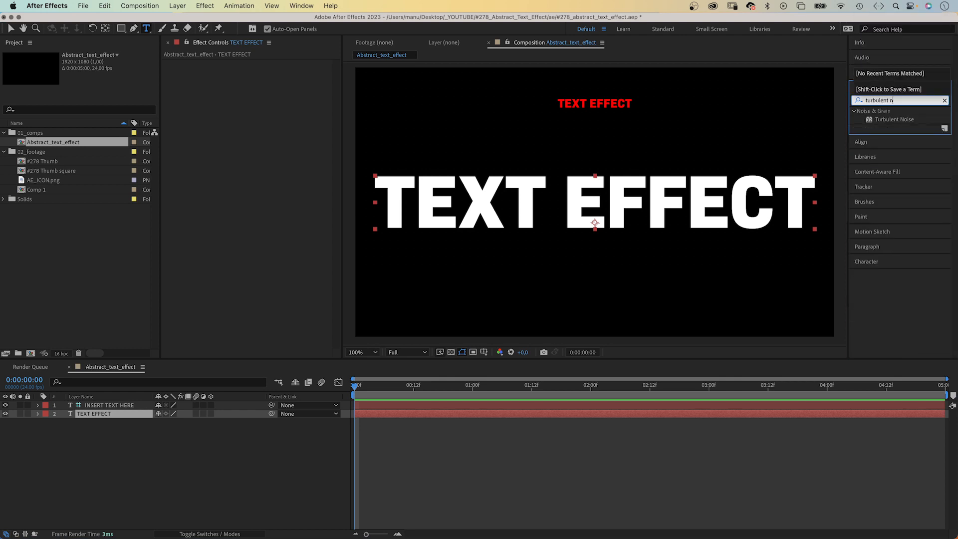
text(oise)
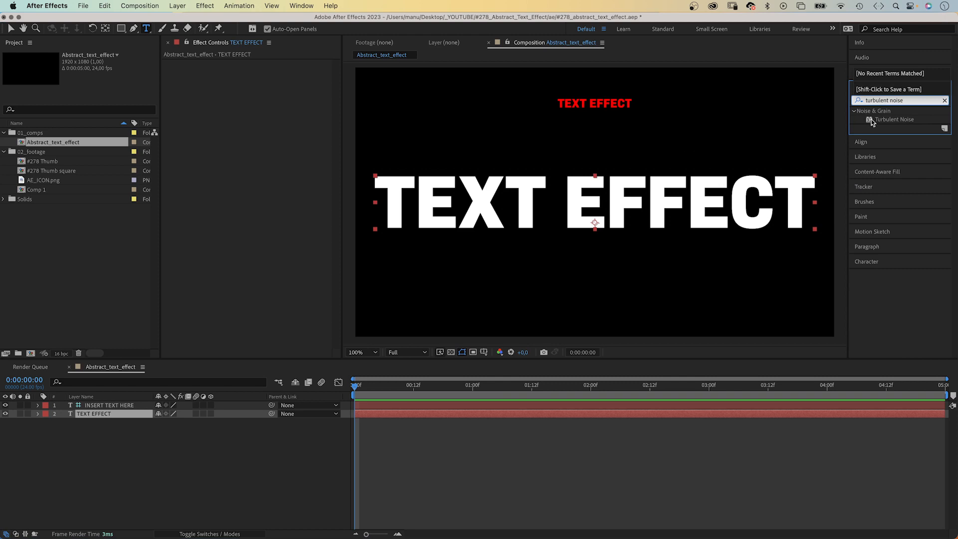
double_click(894, 118)
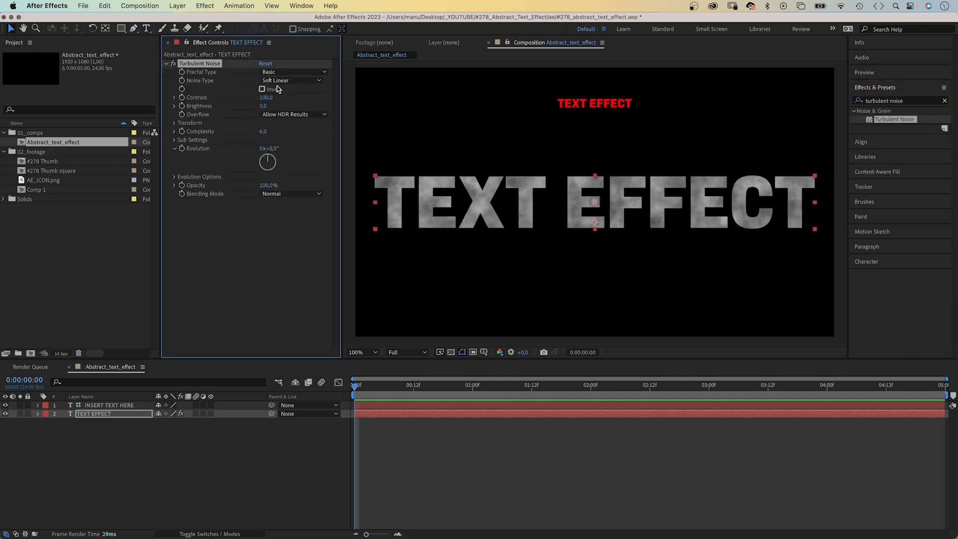
click(292, 80)
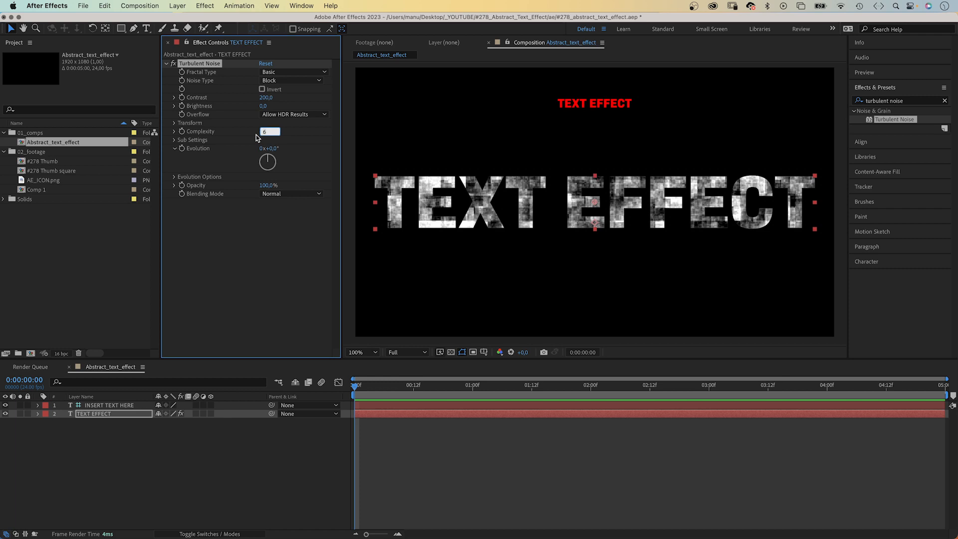
Set Turbulent Noise Complexity to 1 and drive Evolution with a 'time' expression.
text(1,0)
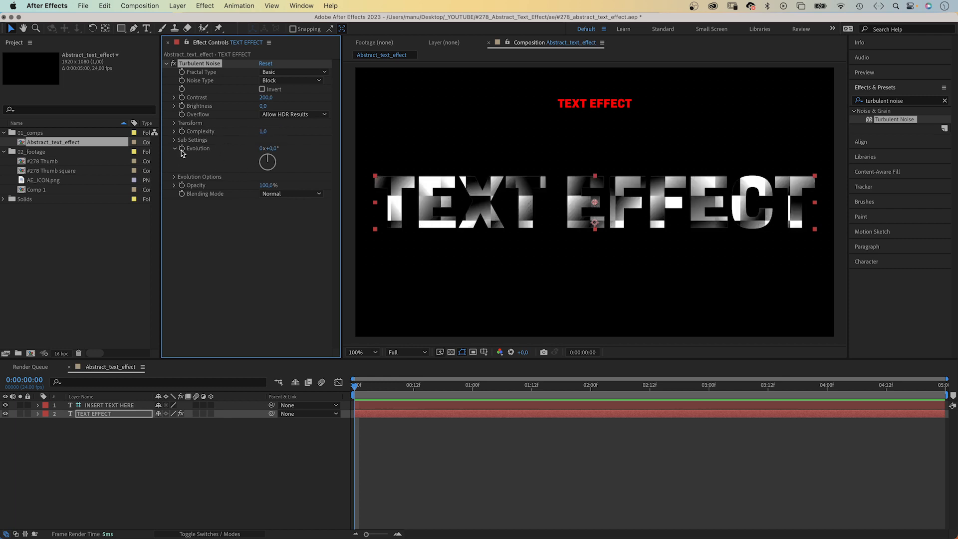
click(181, 150)
text(time)
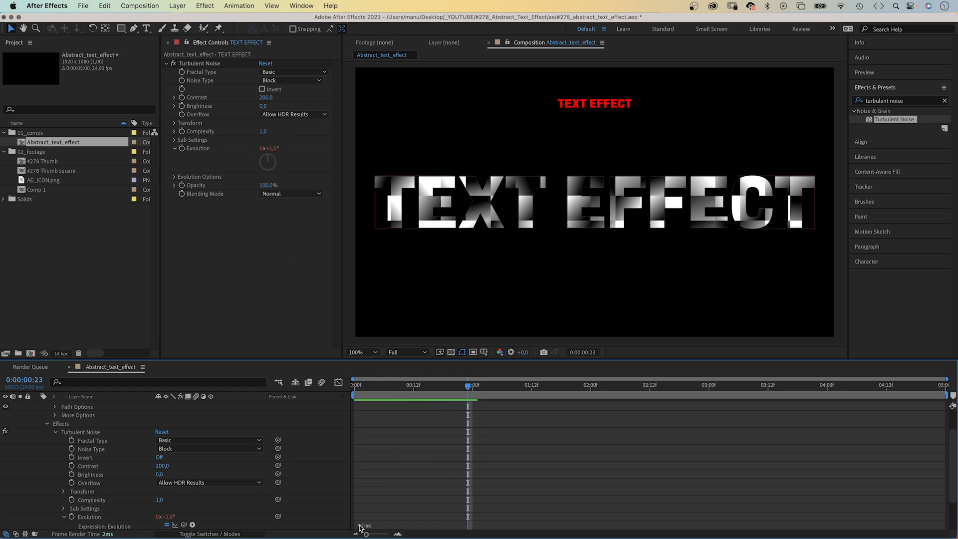
scroll(down, 3)
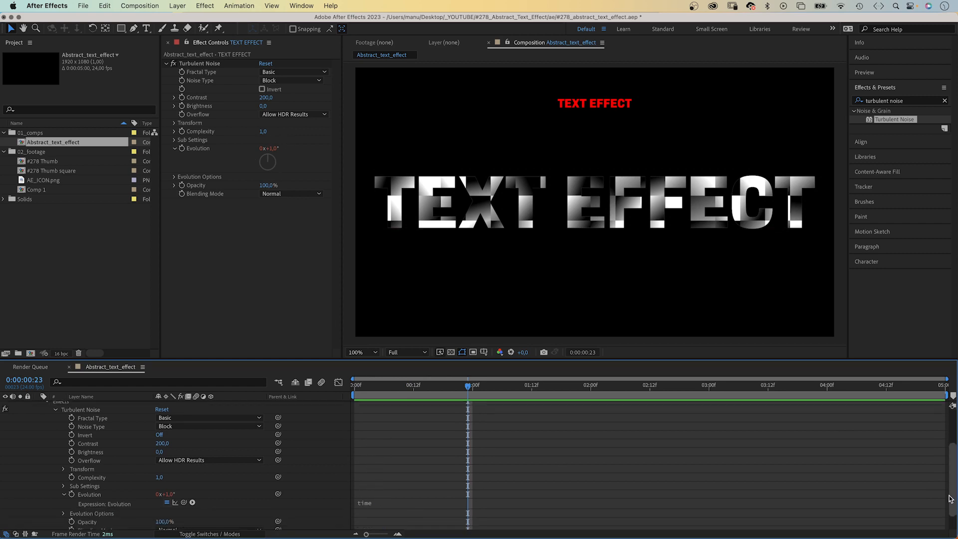
scroll(down, 3)
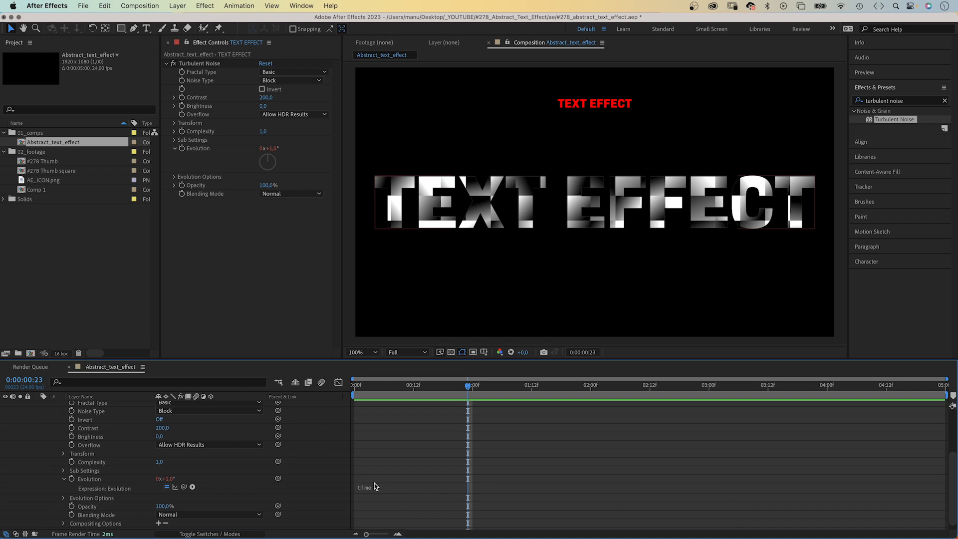
mouse_move(372, 483)
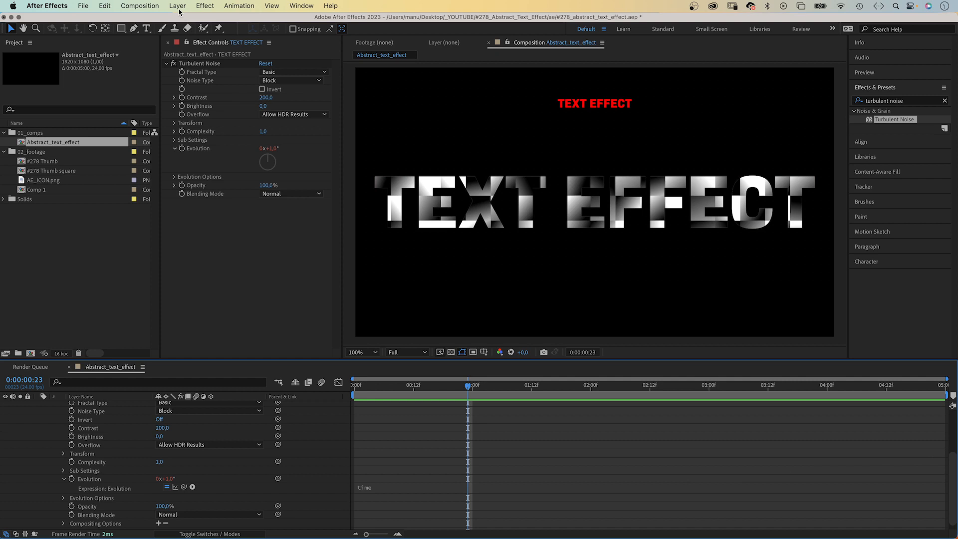
Add an adjustment layer named CONTROLS carrying a Slider Control effect.
click(178, 6)
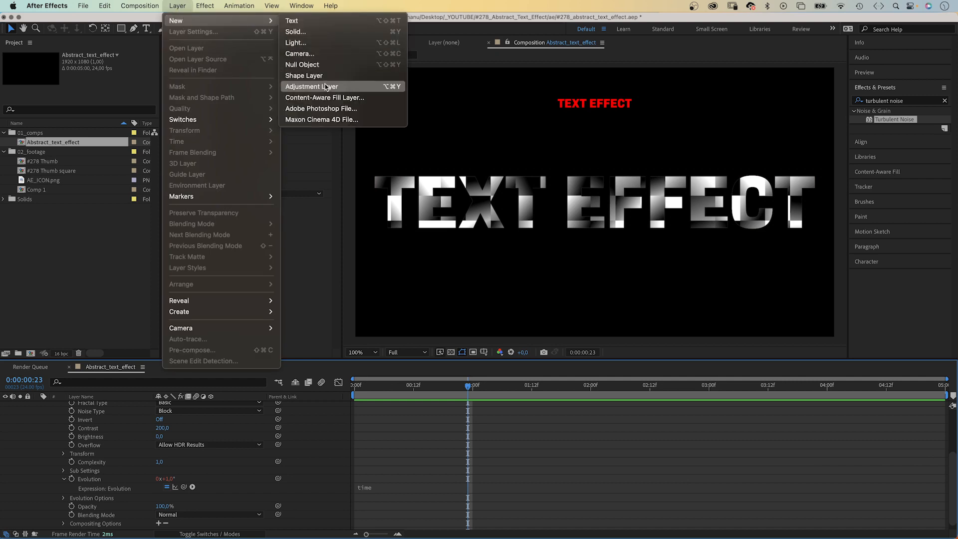
click(312, 85)
text(CONTROLS)
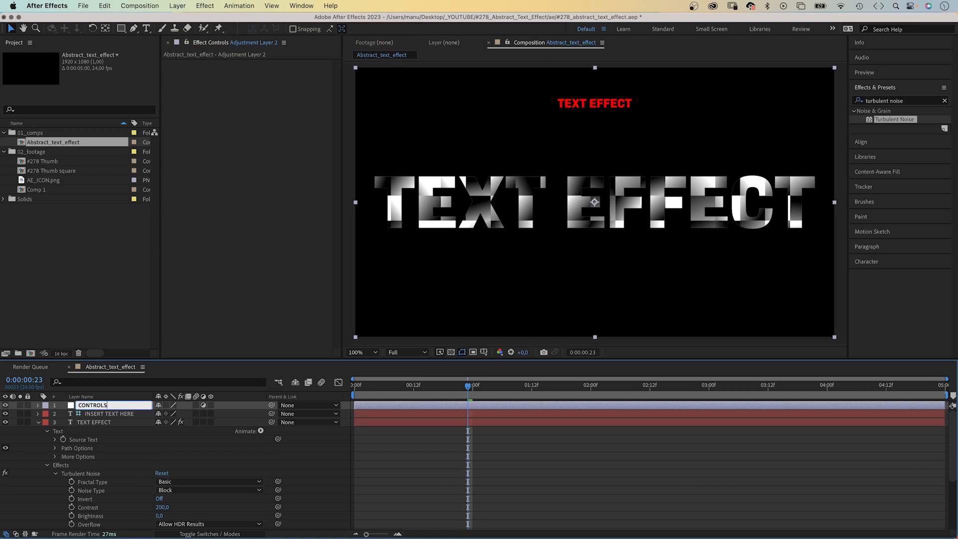
click(205, 6)
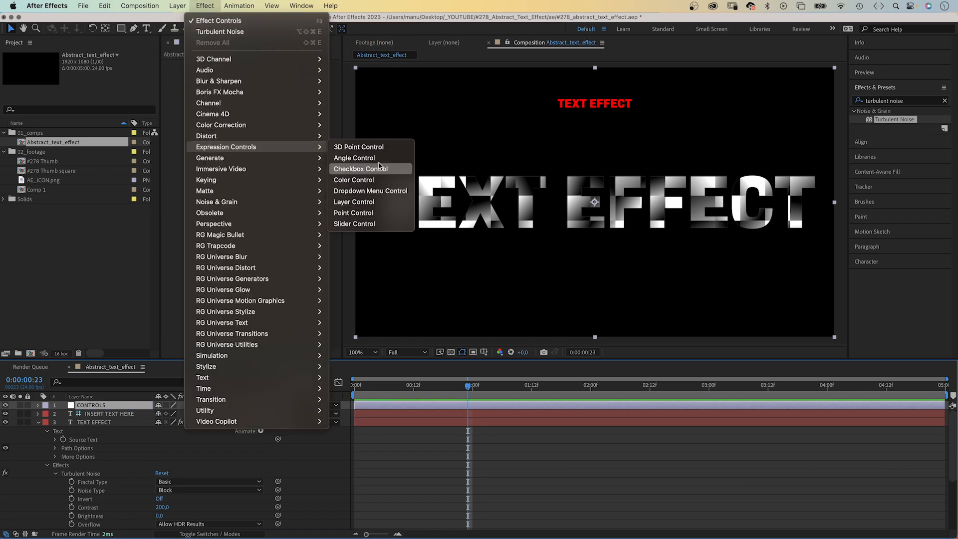
click(354, 223)
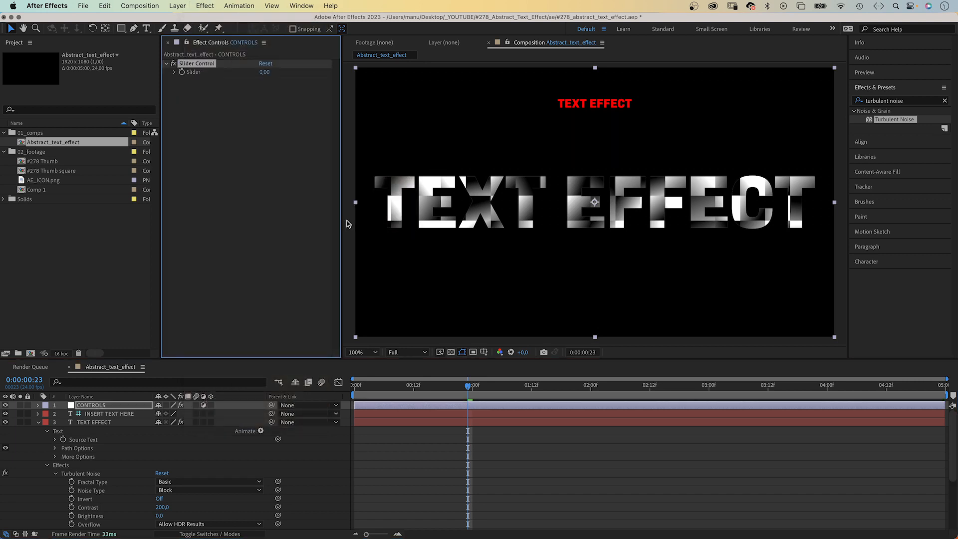
click(182, 72)
text(time)
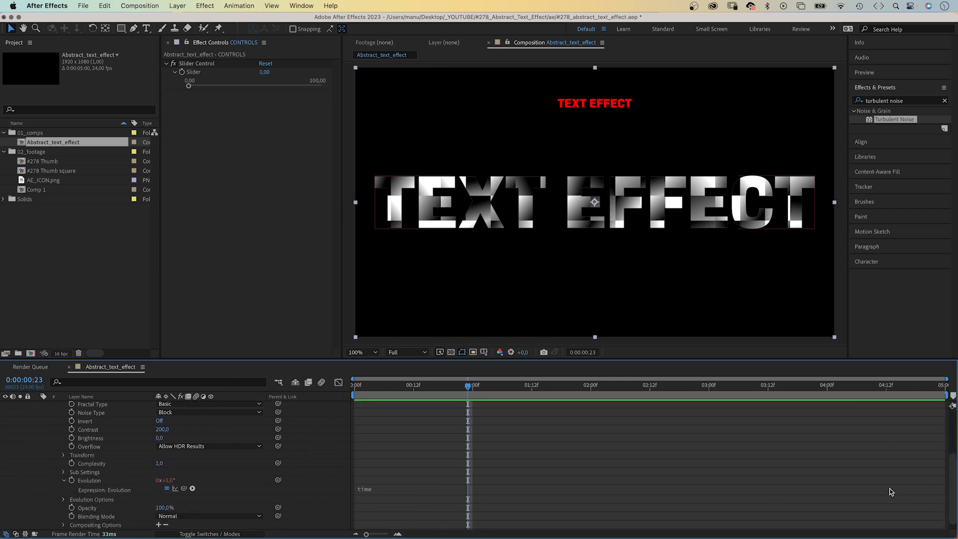
Multiply the Evolution expression by the CONTROLS Slider and raise the slider to about 73.78.
click(388, 488)
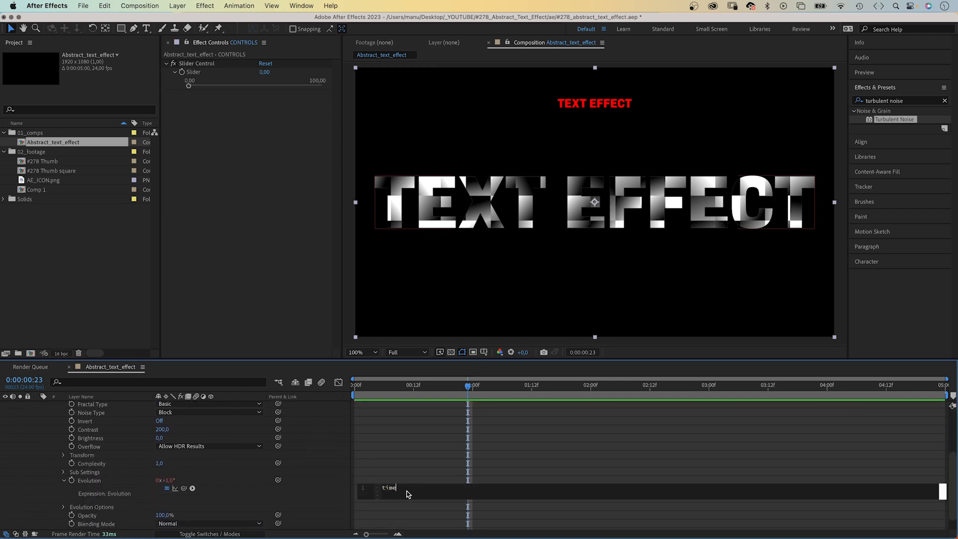
text(*)
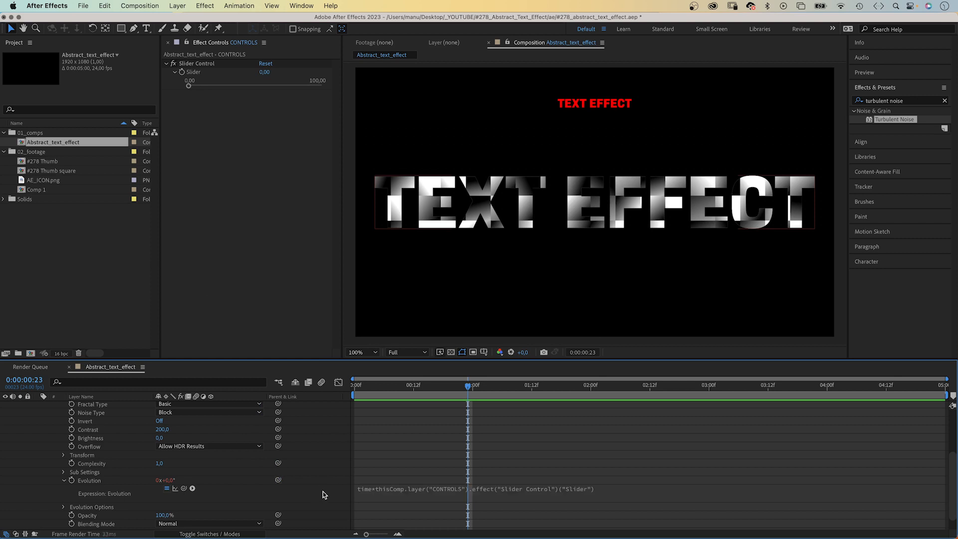
mouse_move(326, 482)
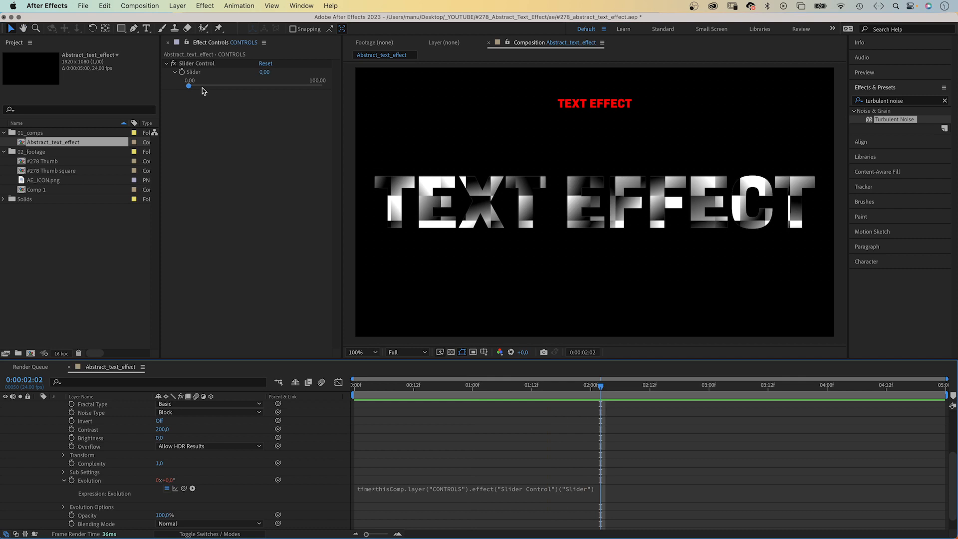
drag(188, 86, 286, 85)
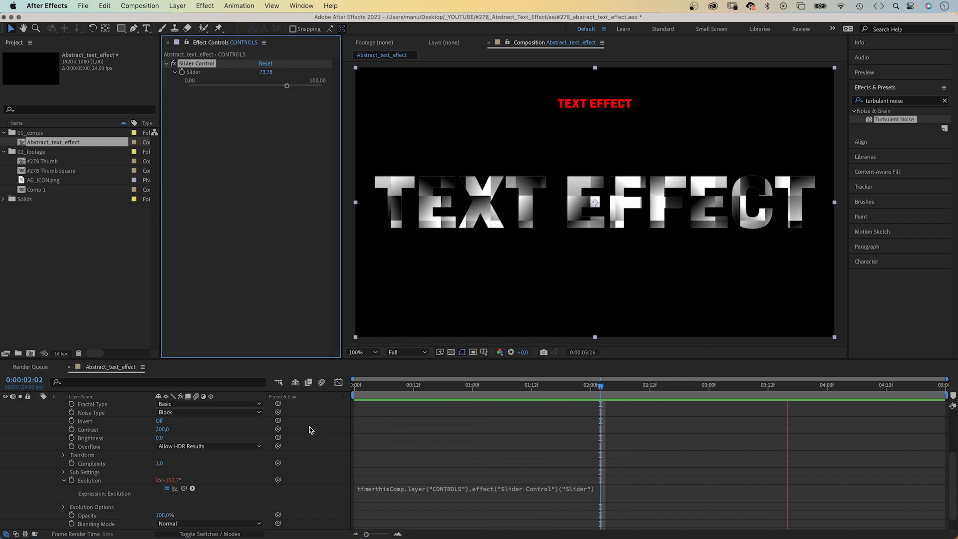
Begin renaming the Slider Control effect on the CONTROLS layer via Rename.
click(866, 388)
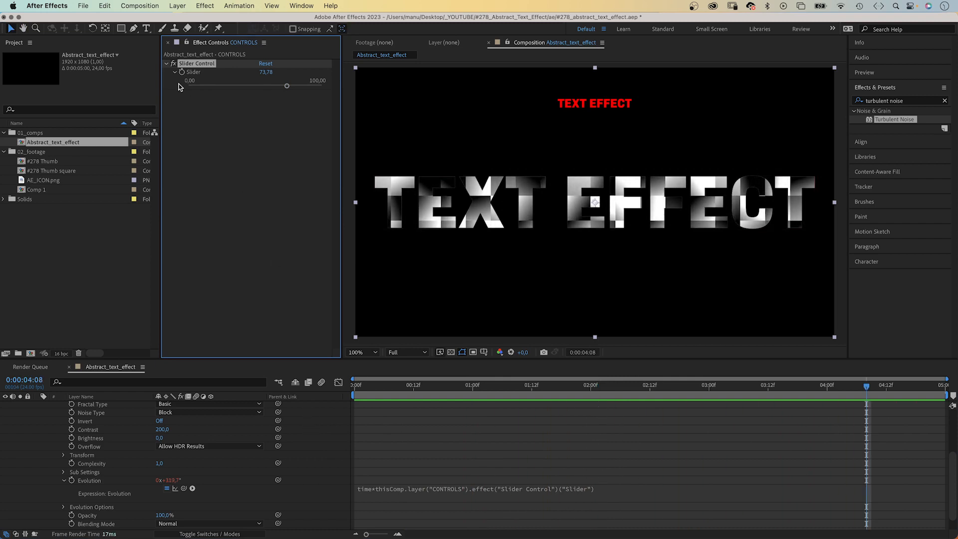
right_click(197, 64)
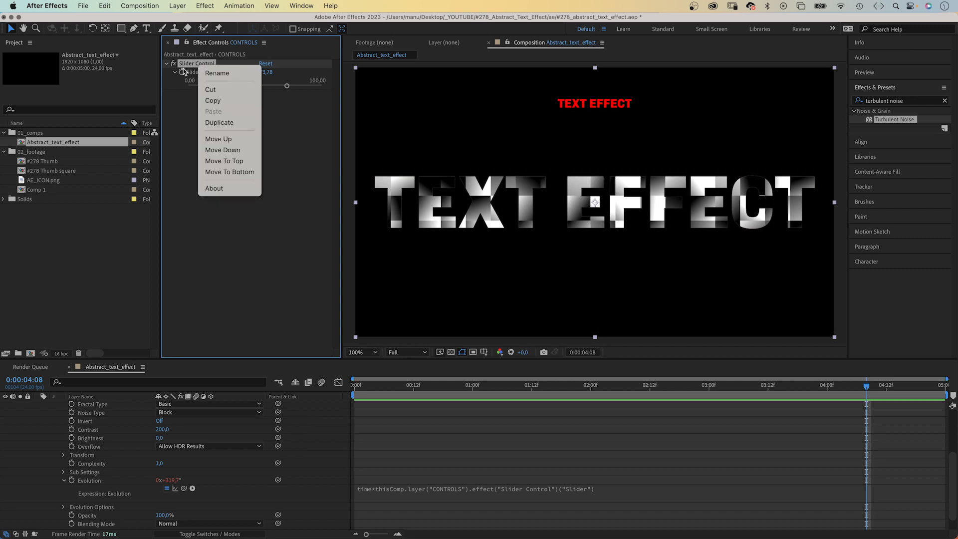
click(217, 73)
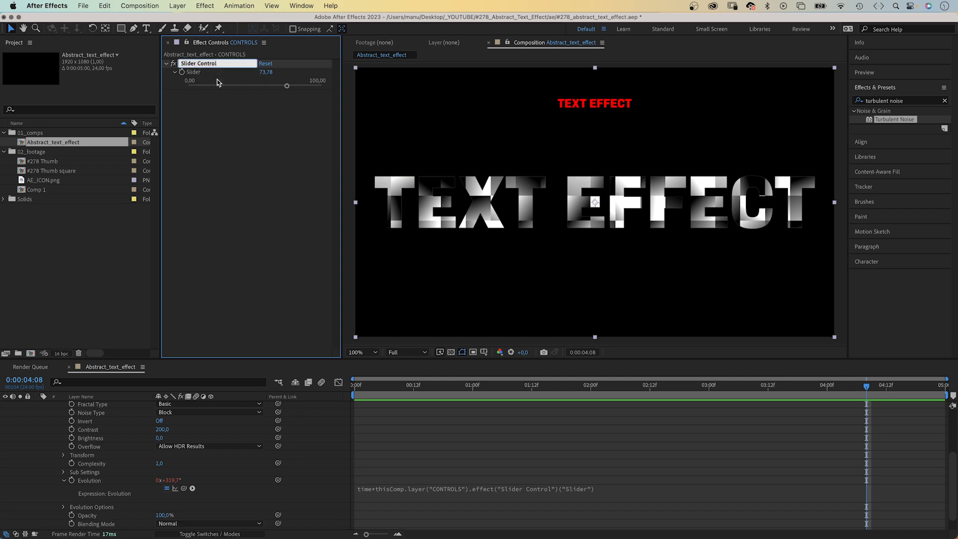